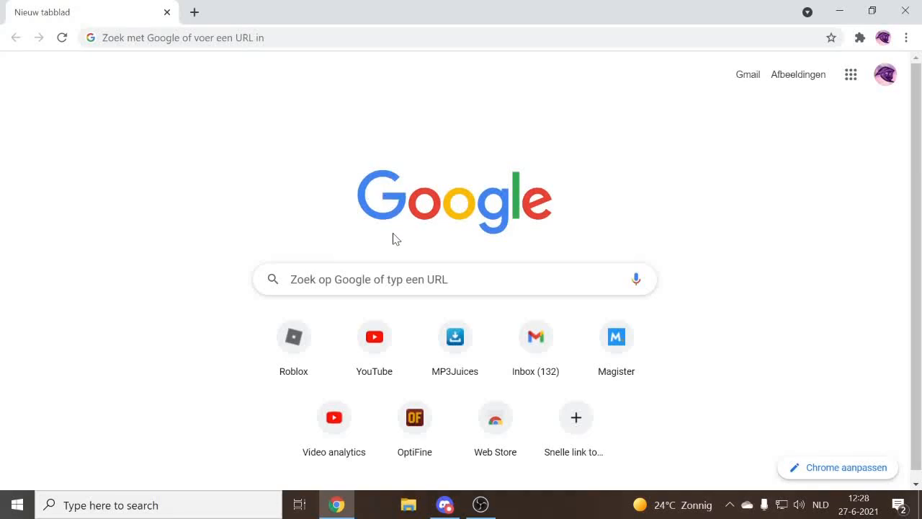
pyautogui.moveTo(446, 241)
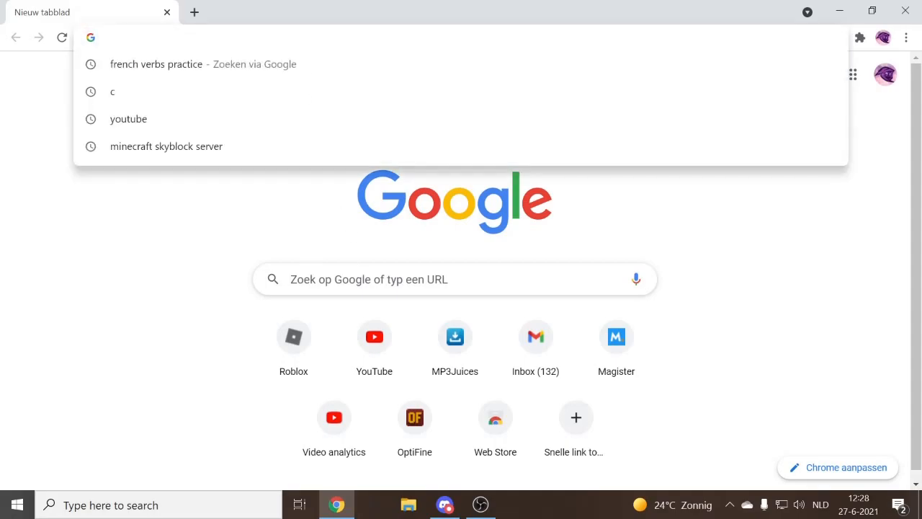
# From optifine.net Downloads, reach the 1.17 preview G9 pre23 download page.
pyautogui.write('optifine.net/home')
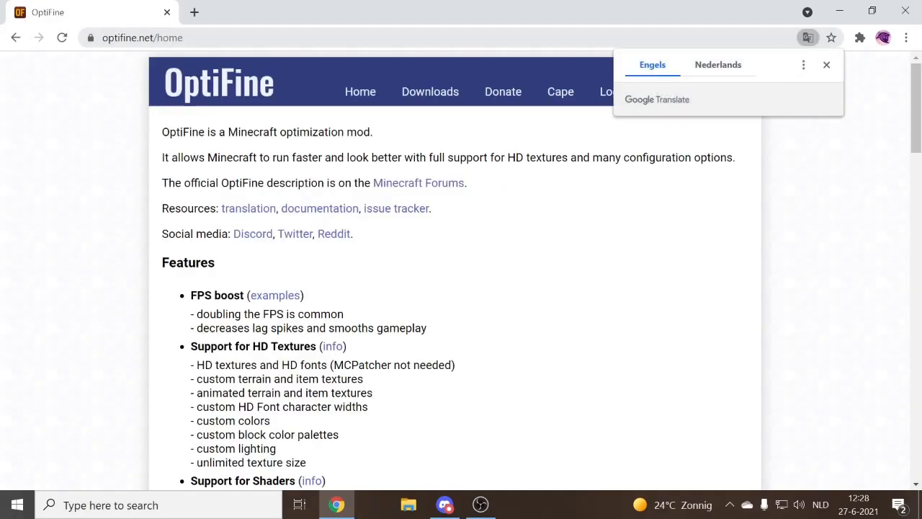
pyautogui.moveTo(320, 121)
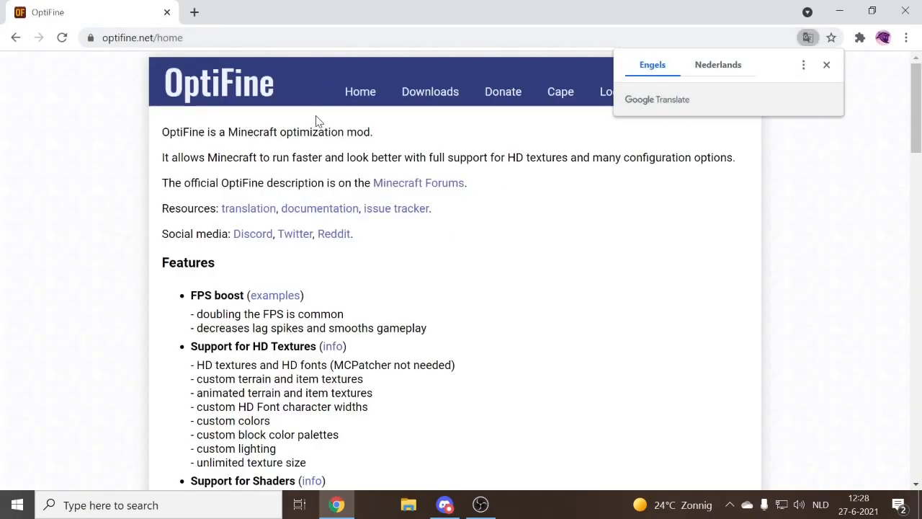
pyautogui.moveTo(319, 126)
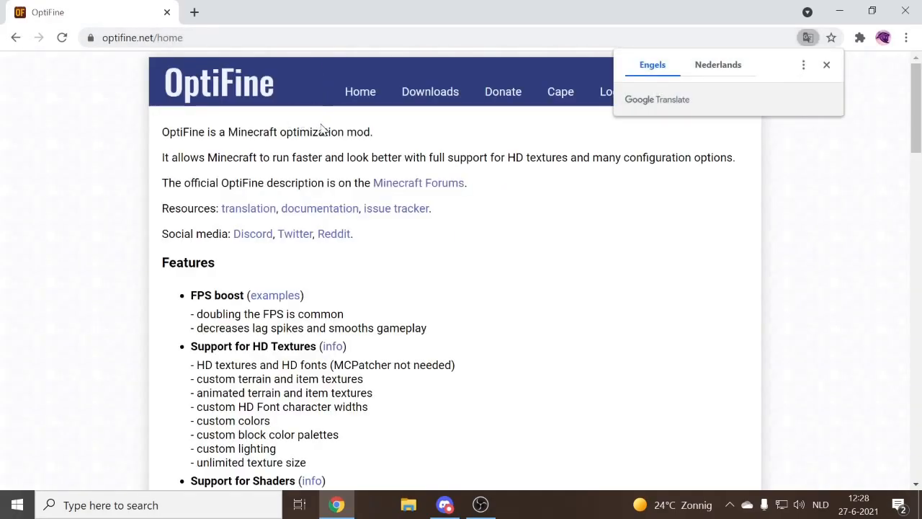
pyautogui.click(435, 92)
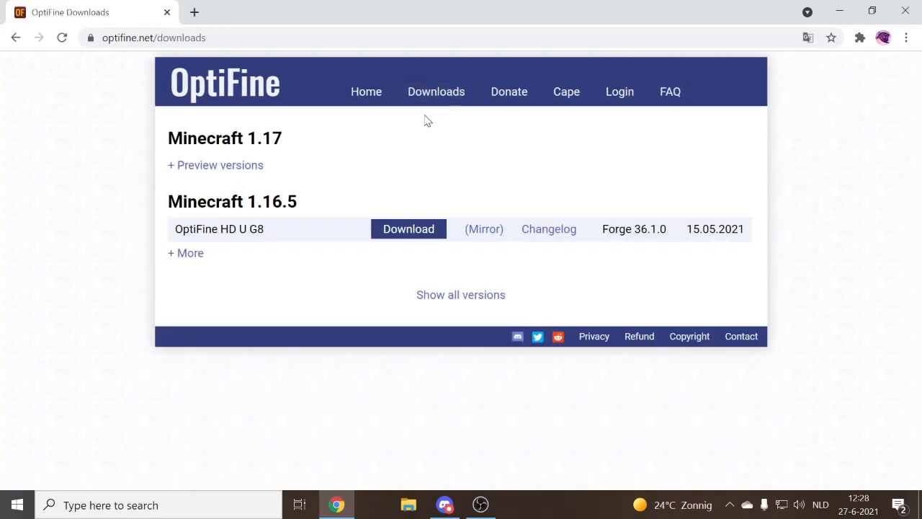
pyautogui.click(216, 164)
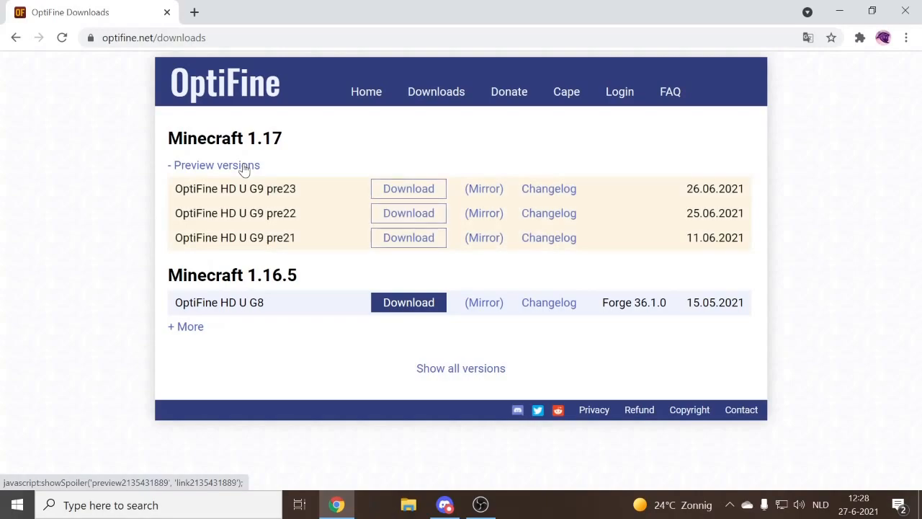
pyautogui.moveTo(286, 170)
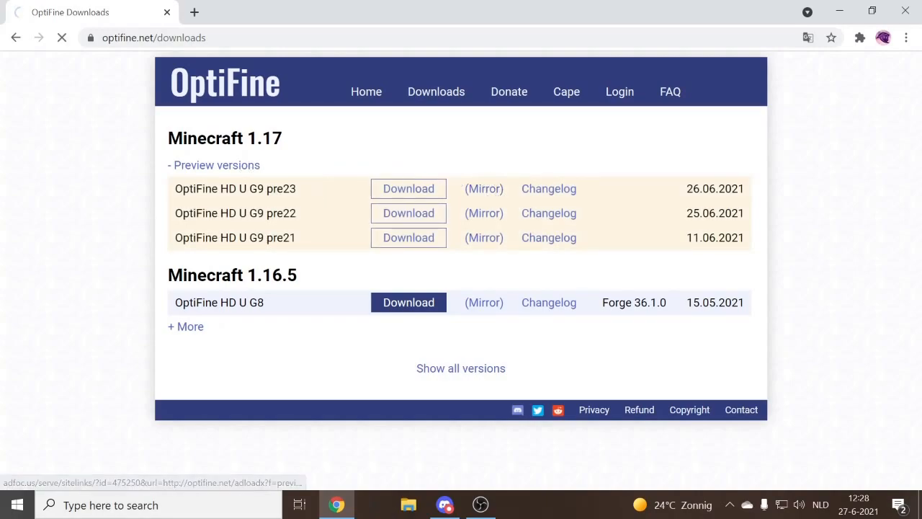
pyautogui.click(409, 187)
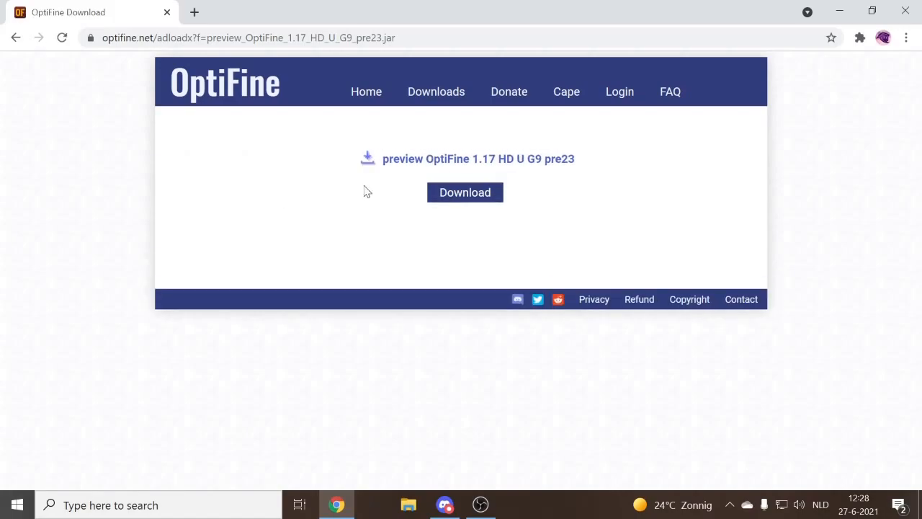
# Download the OptiFine 1.17 G9 pre23 jar, install it and acknowledge success.
pyautogui.click(464, 193)
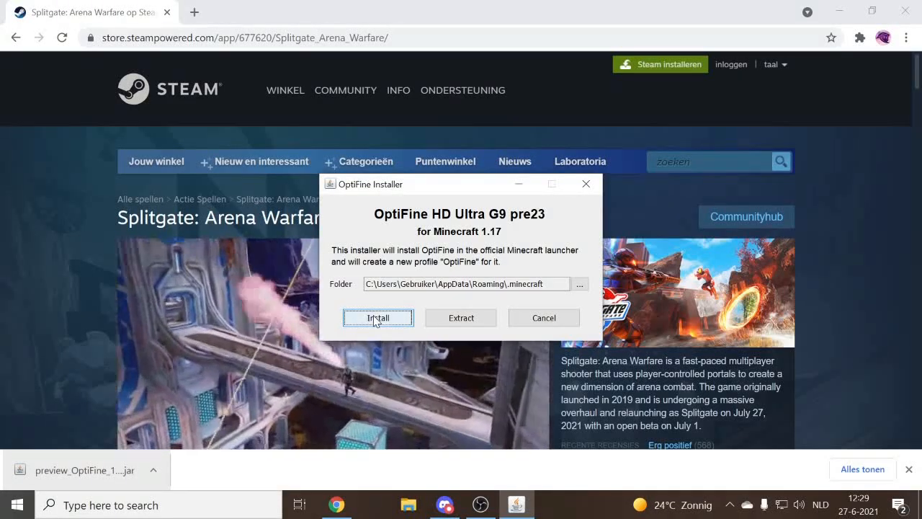
pyautogui.click(377, 318)
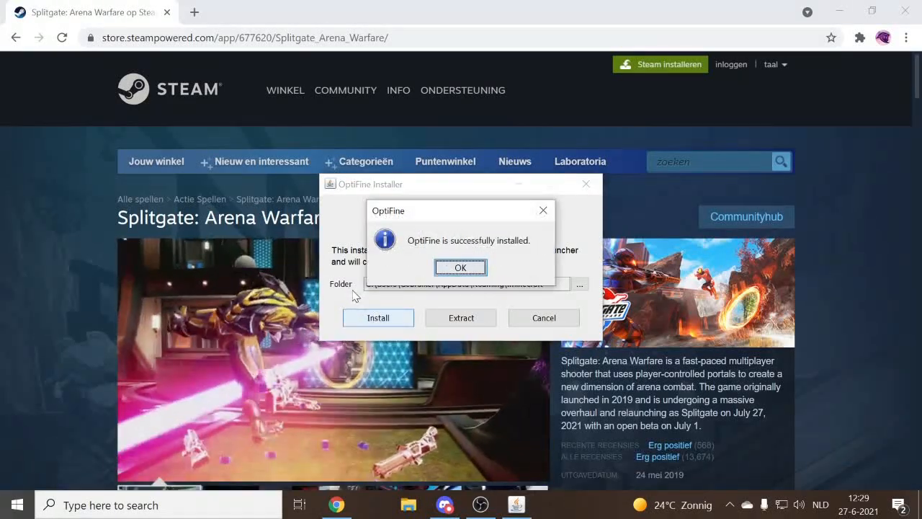
pyautogui.click(460, 266)
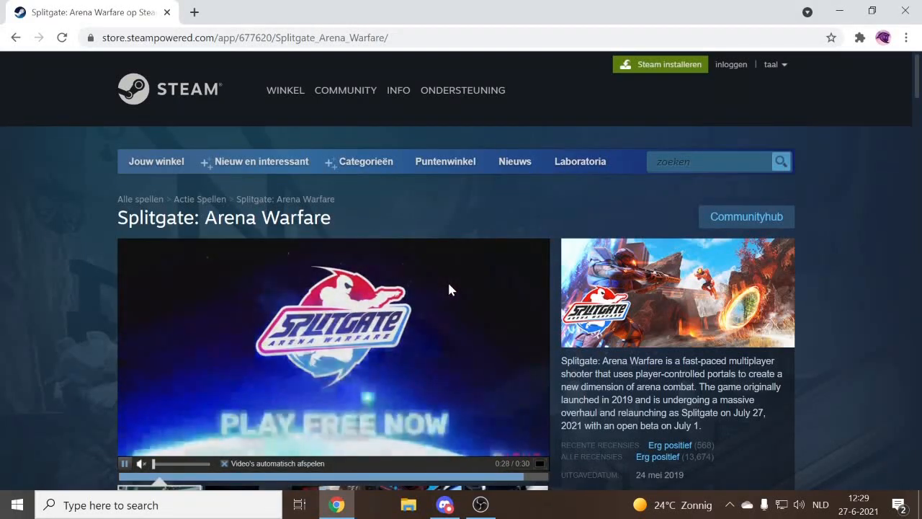
# Launch Minecraft Launcher from a Start search for 'minecraft' to see the OptiFine profile.
pyautogui.write('minecraft')
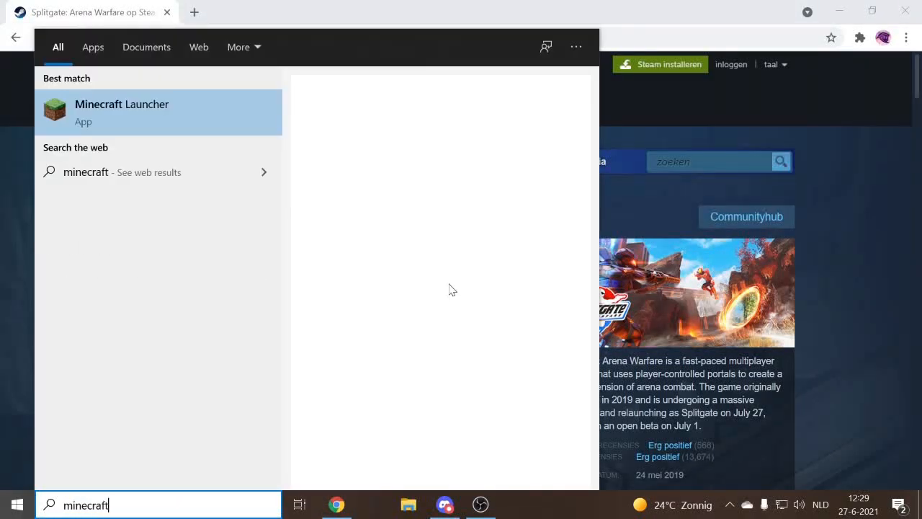
pyautogui.click(121, 112)
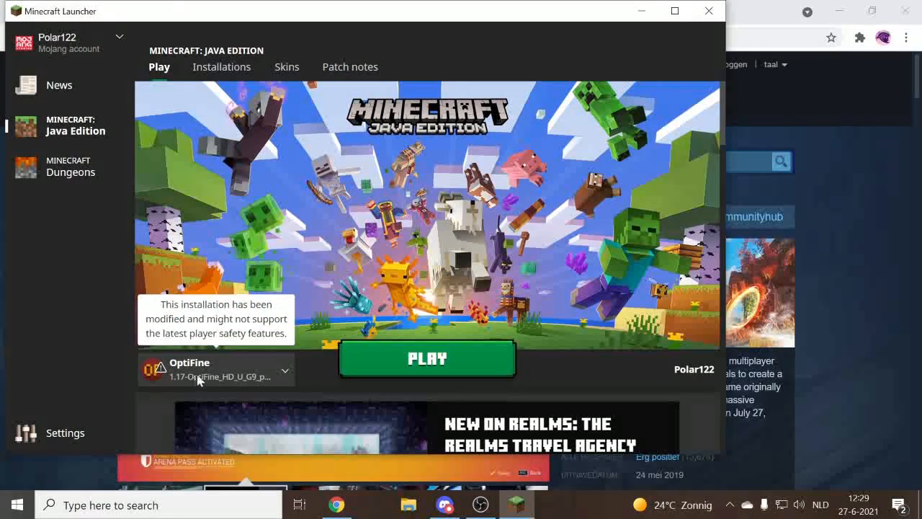
pyautogui.moveTo(187, 394)
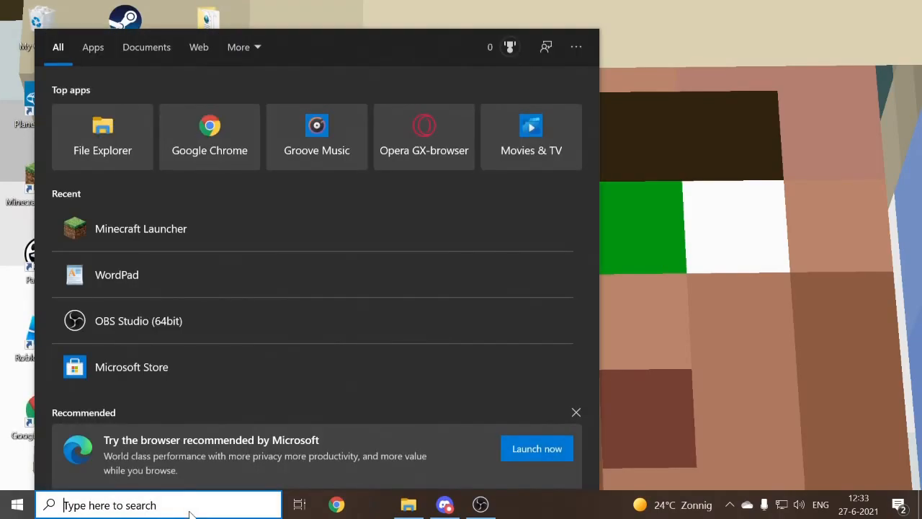
# Reach Default Programs via Control Panel > Programs from a Start search.
pyautogui.write('control Panel')
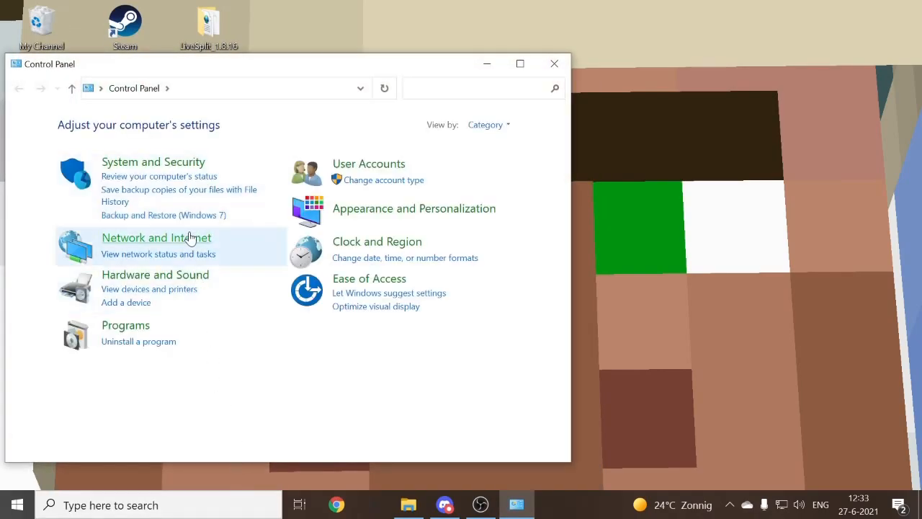
pyautogui.click(125, 326)
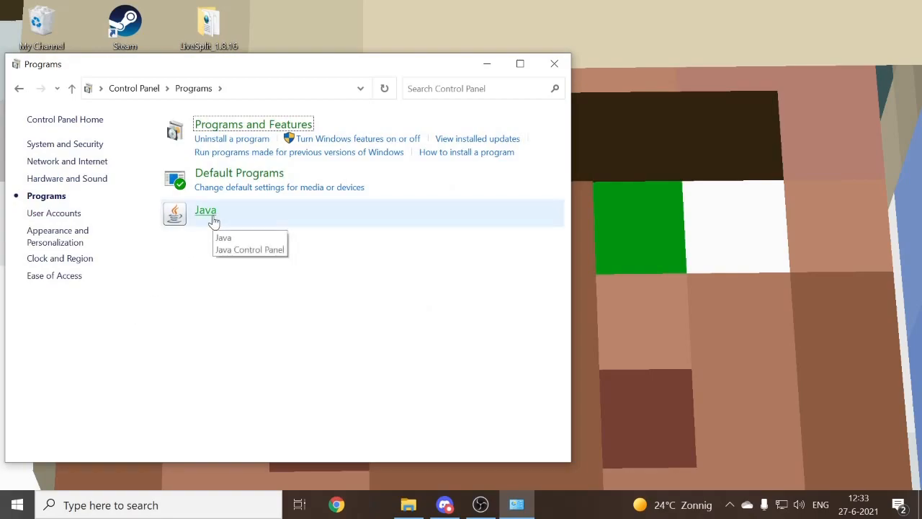
pyautogui.moveTo(214, 216)
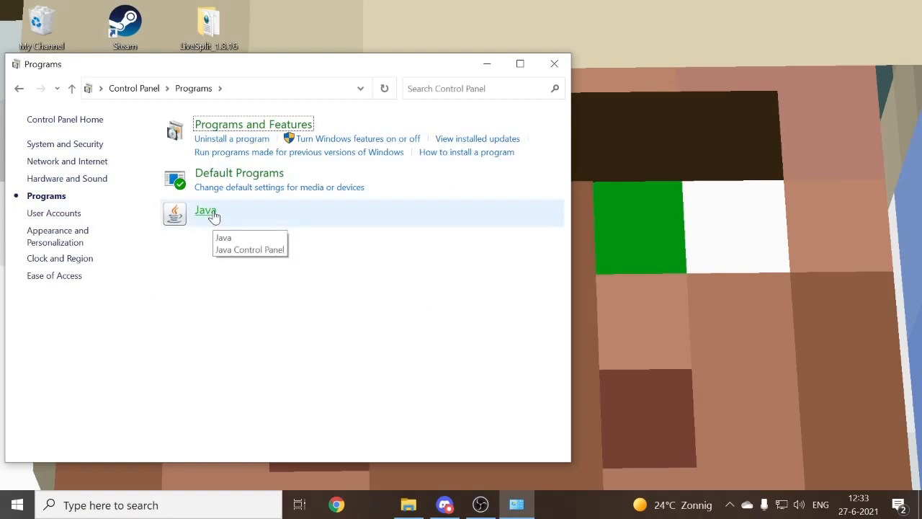
pyautogui.moveTo(222, 237)
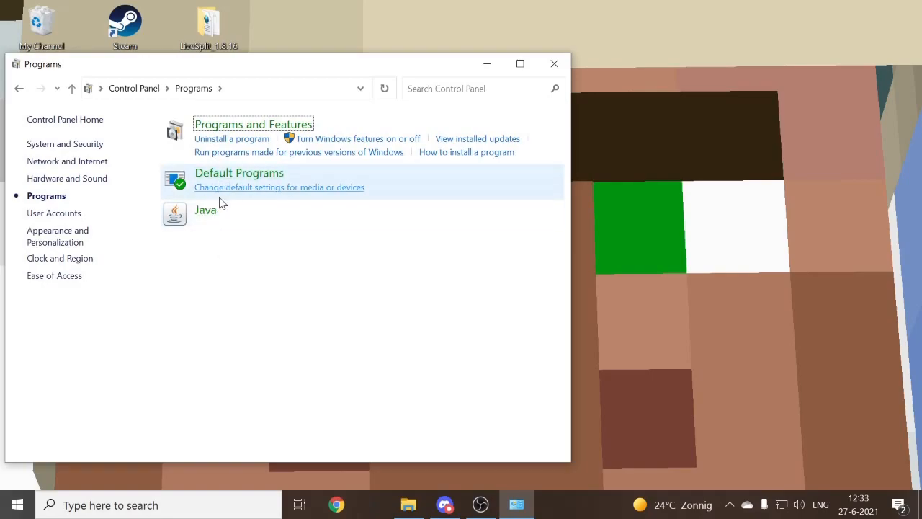
pyautogui.moveTo(213, 179)
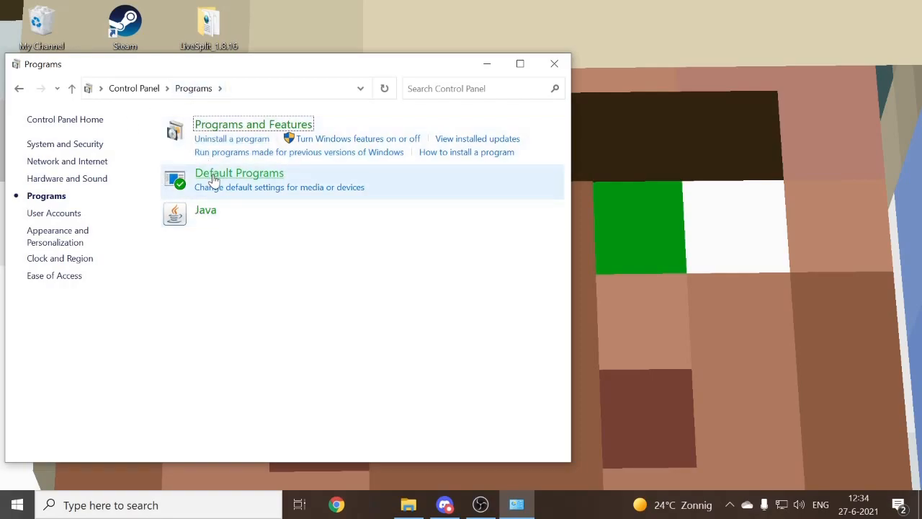
pyautogui.click(239, 173)
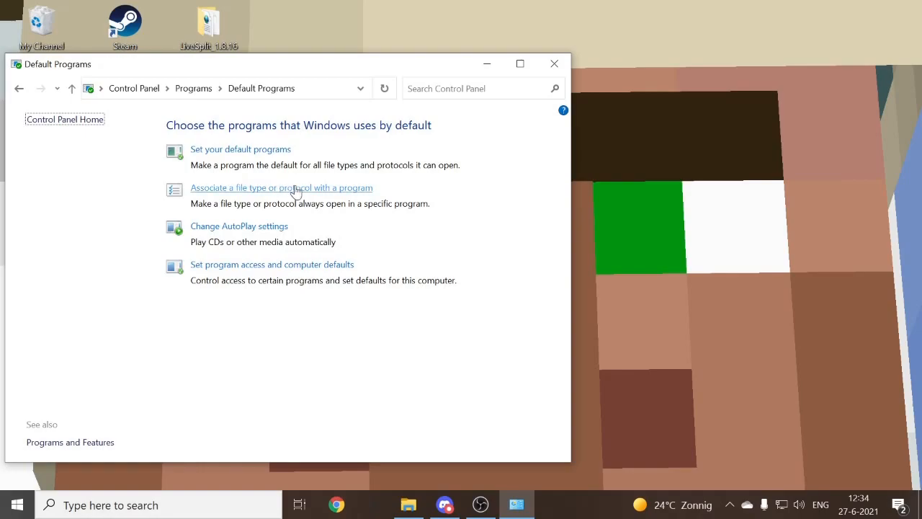
pyautogui.moveTo(219, 198)
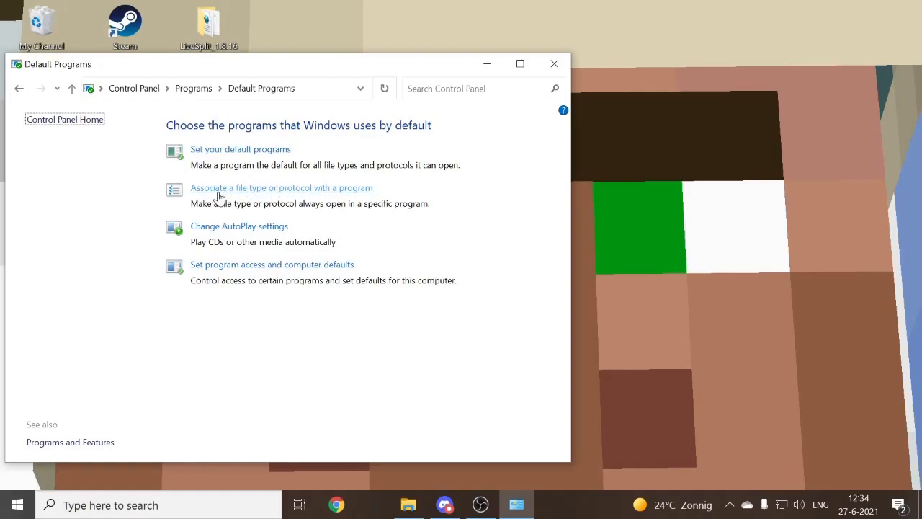
pyautogui.moveTo(248, 200)
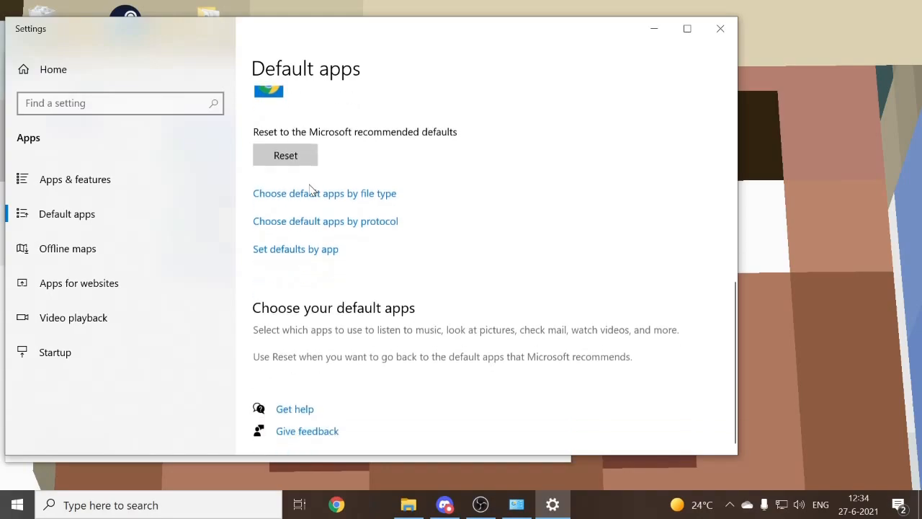
pyautogui.moveTo(309, 205)
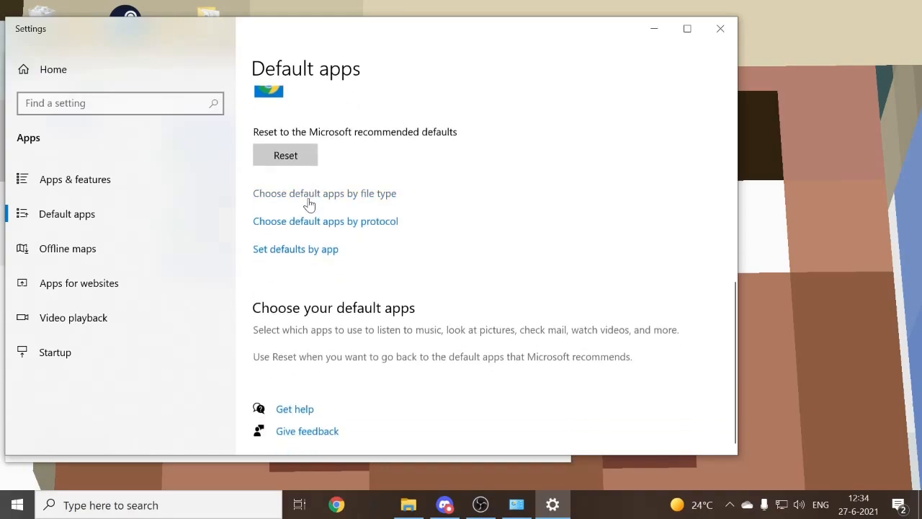
pyautogui.moveTo(346, 201)
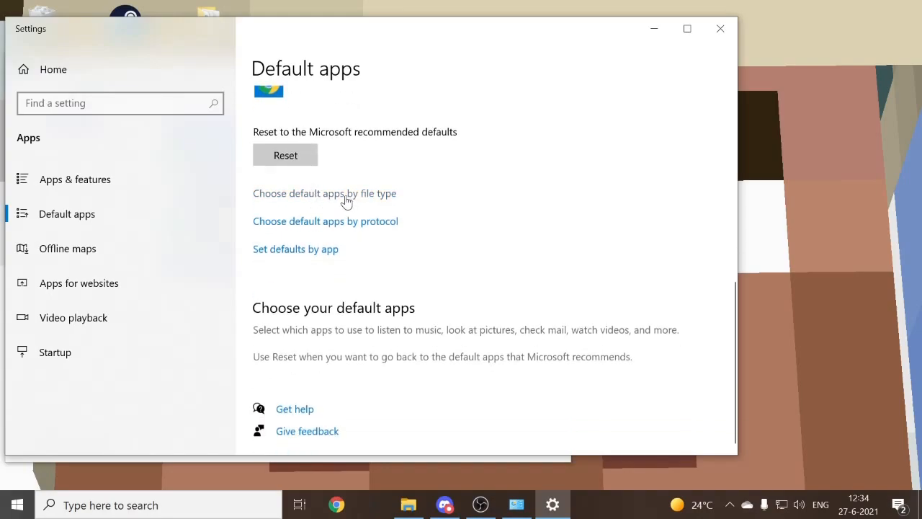
# Show the 'Choose default apps by file type' list in Settings.
pyautogui.click(324, 193)
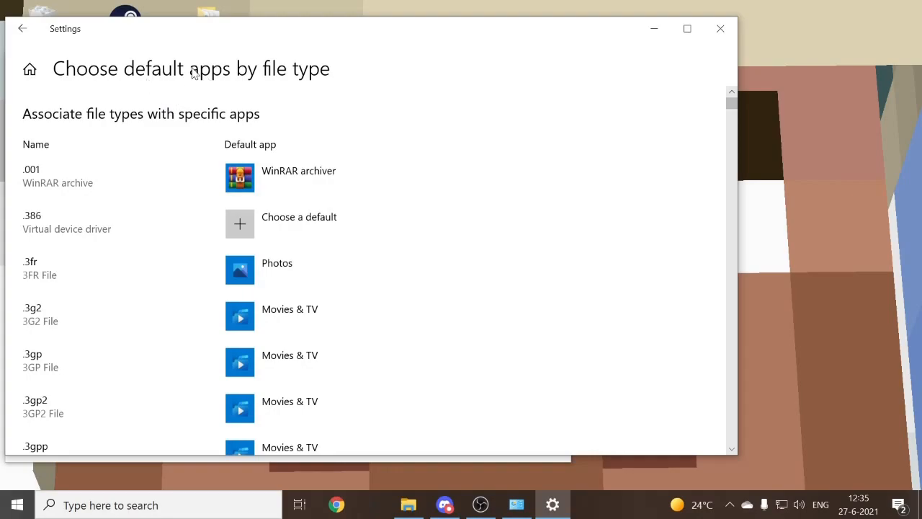
# Scroll the file type list down to the .jar entry.
pyautogui.scroll(-3)
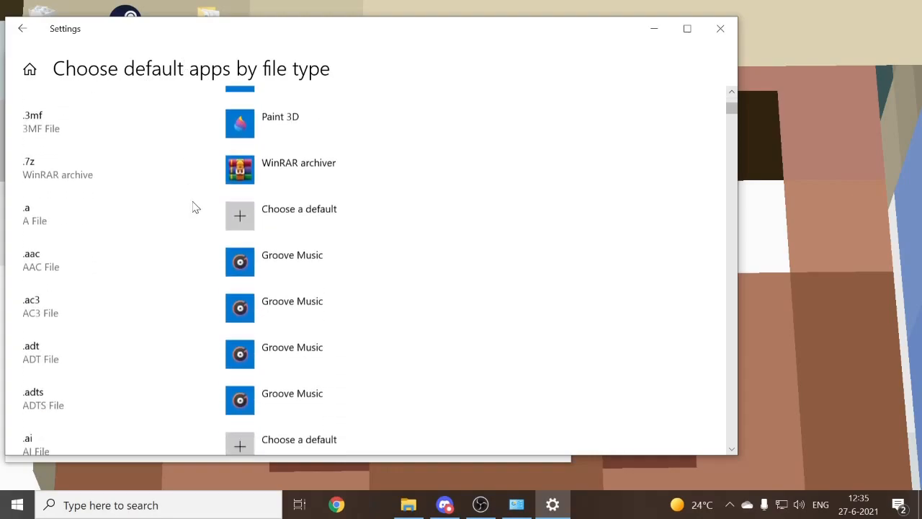
pyautogui.scroll(-3)
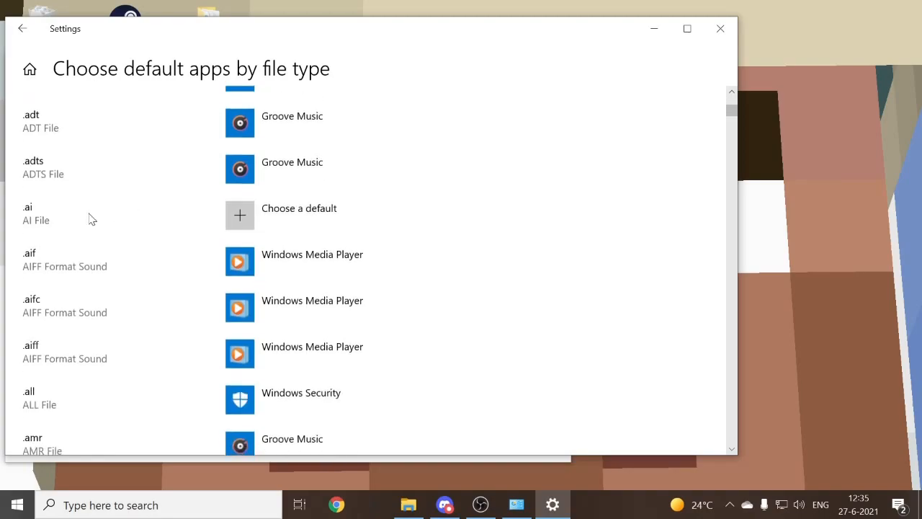
pyautogui.scroll(-3)
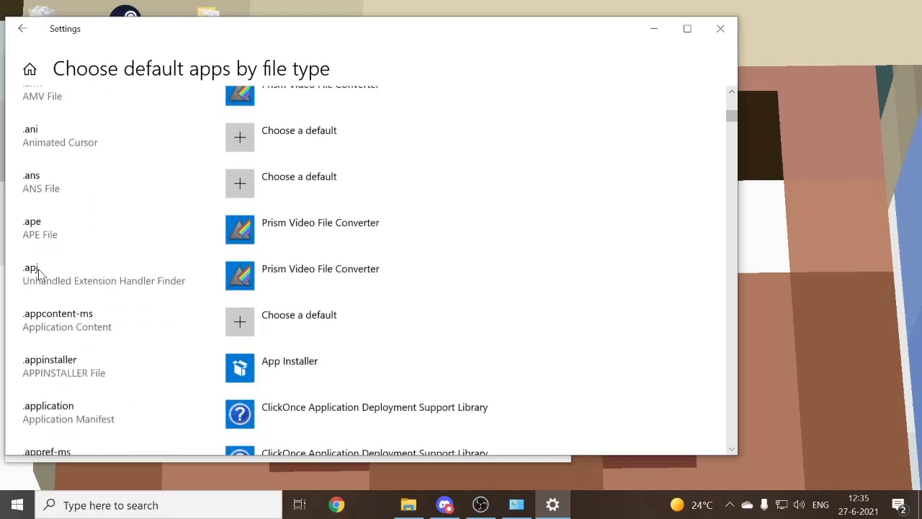
pyautogui.scroll(-3)
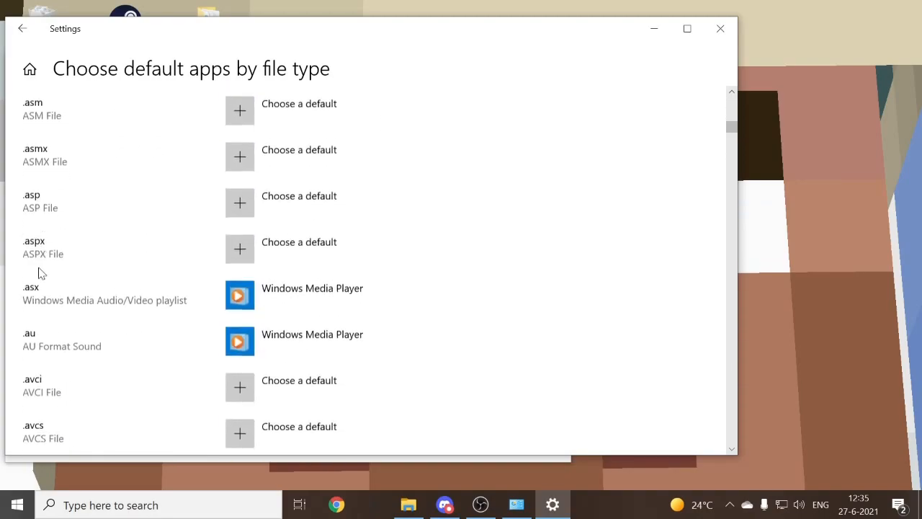
pyautogui.scroll(-3)
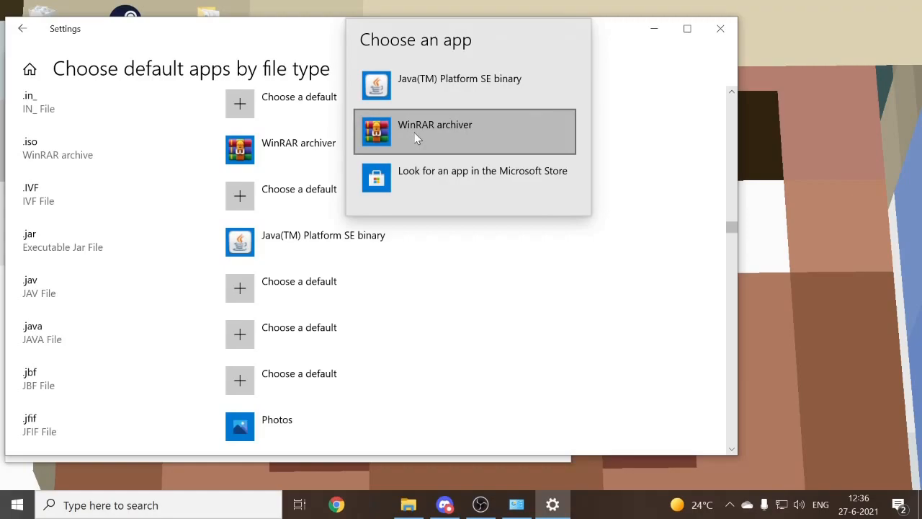
# After picking WinRAR by mistake, set .jar default to Java(TM) Platform SE binary.
pyautogui.click(435, 133)
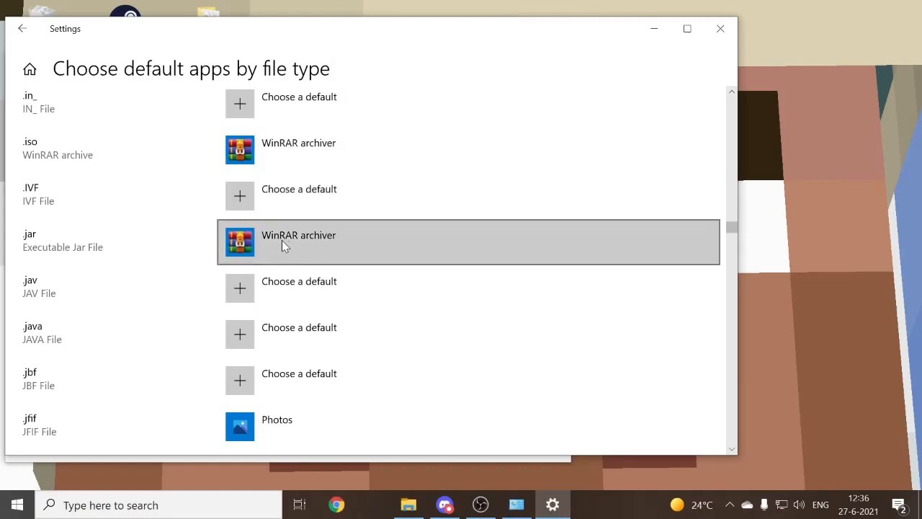
pyautogui.moveTo(262, 242)
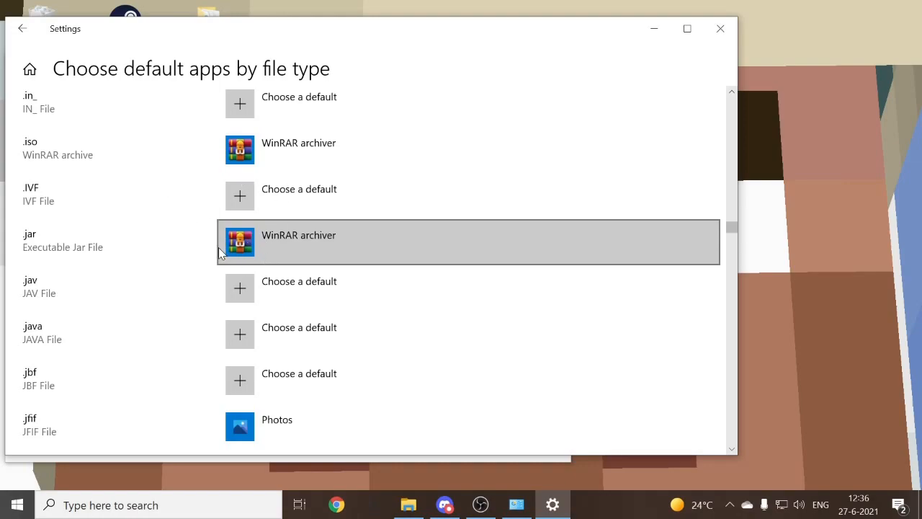
pyautogui.click(468, 242)
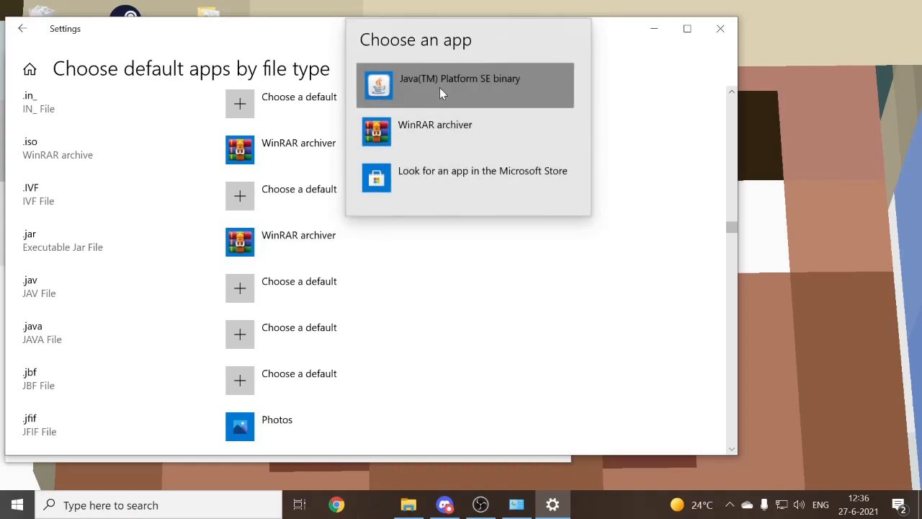
pyautogui.click(458, 85)
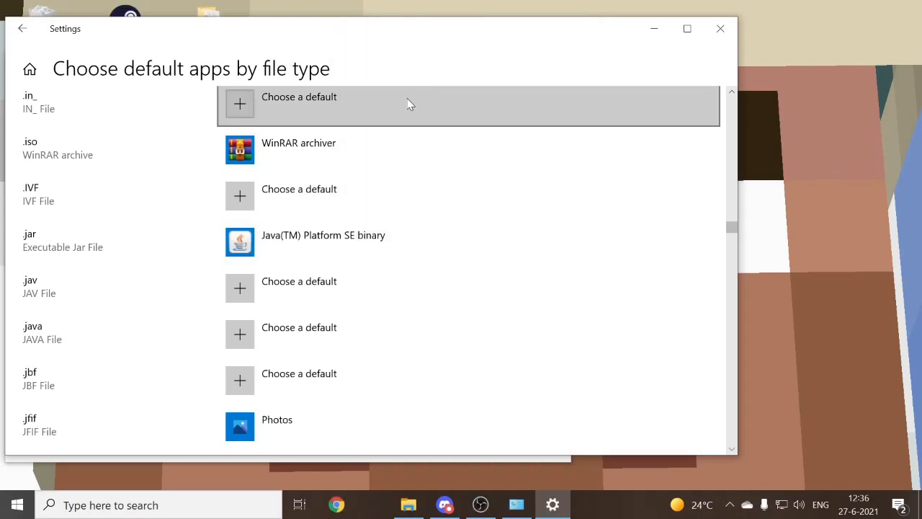
pyautogui.moveTo(461, 453)
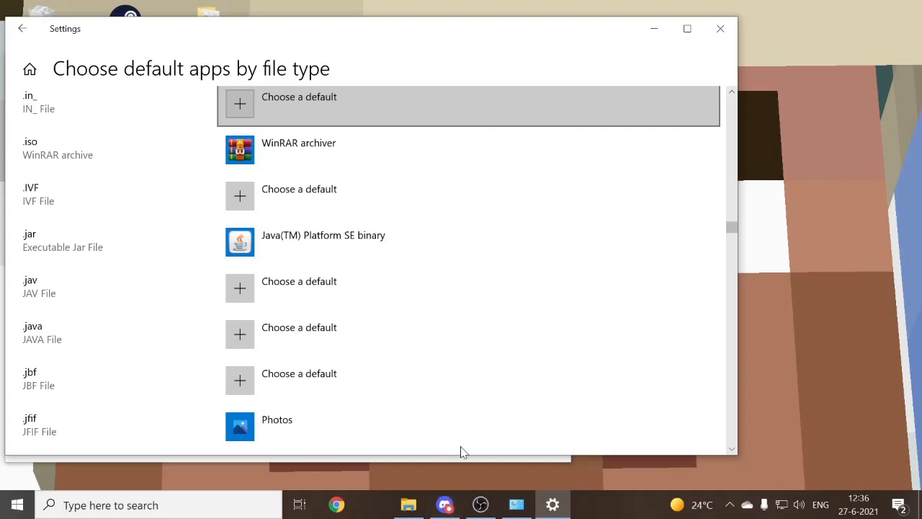
pyautogui.moveTo(632, 124)
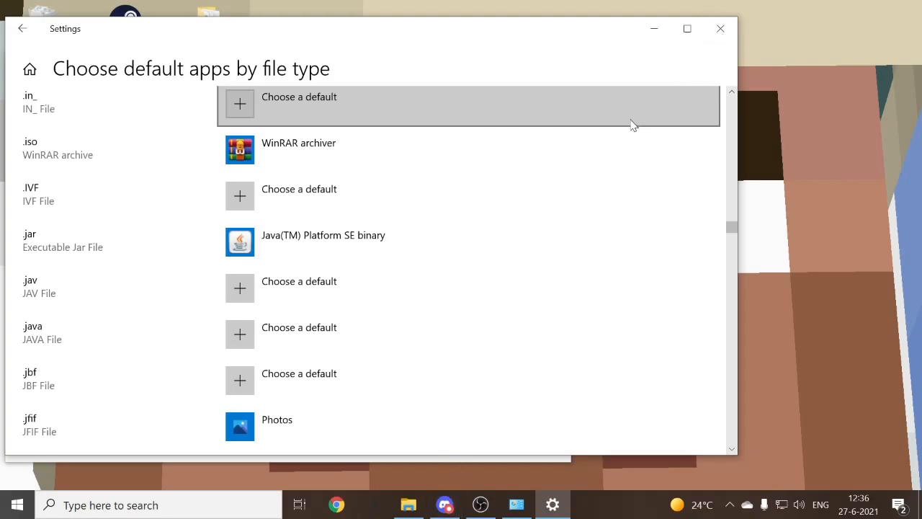
pyautogui.moveTo(644, 121)
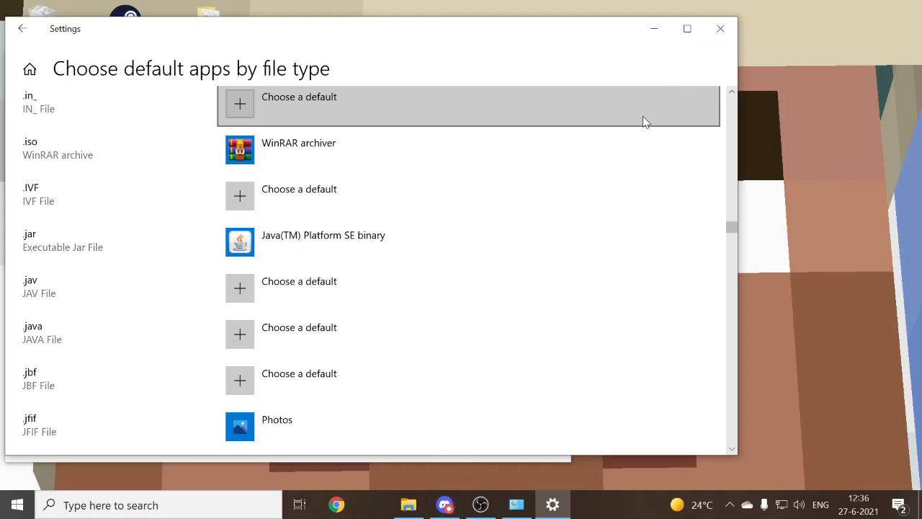